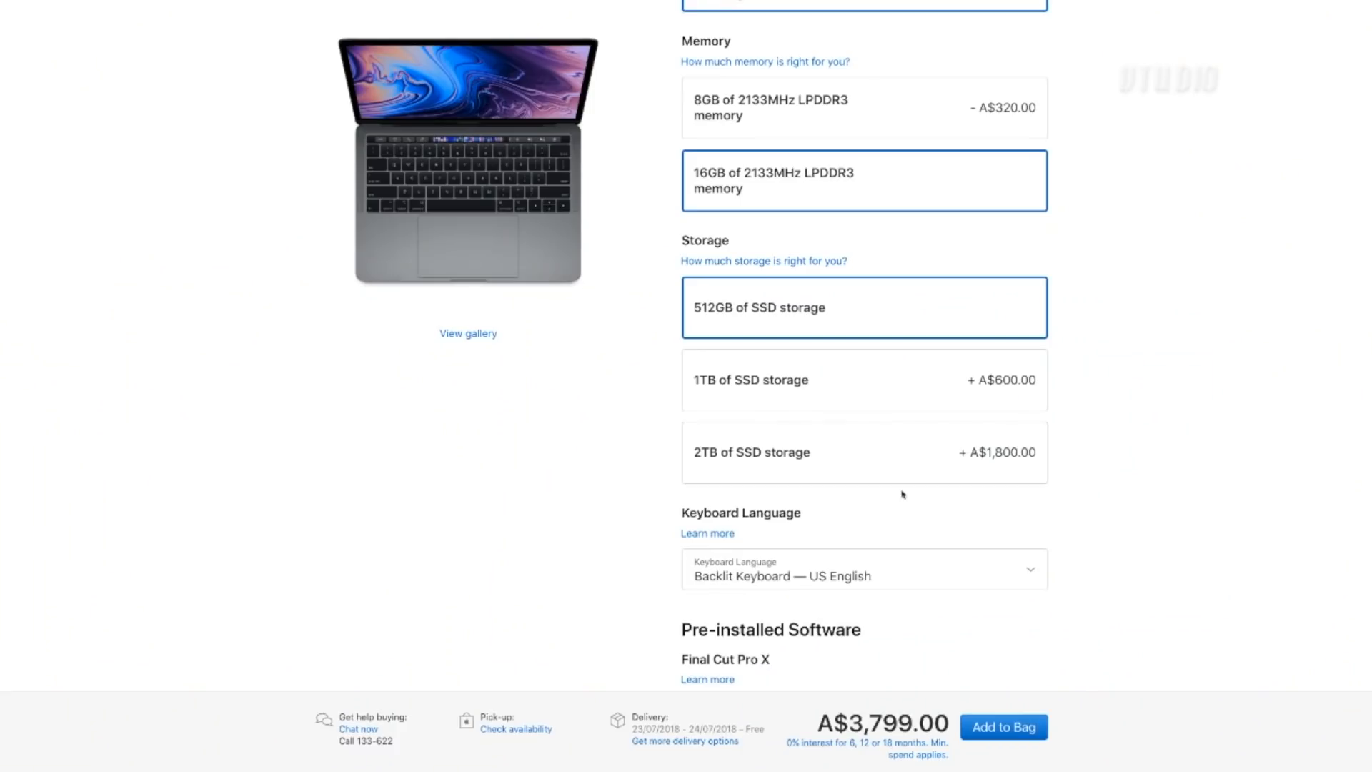
Upgrade the MacBook Pro to 2TB SSD storage, bringing the total to A$5,599.00.
left_click(865, 452)
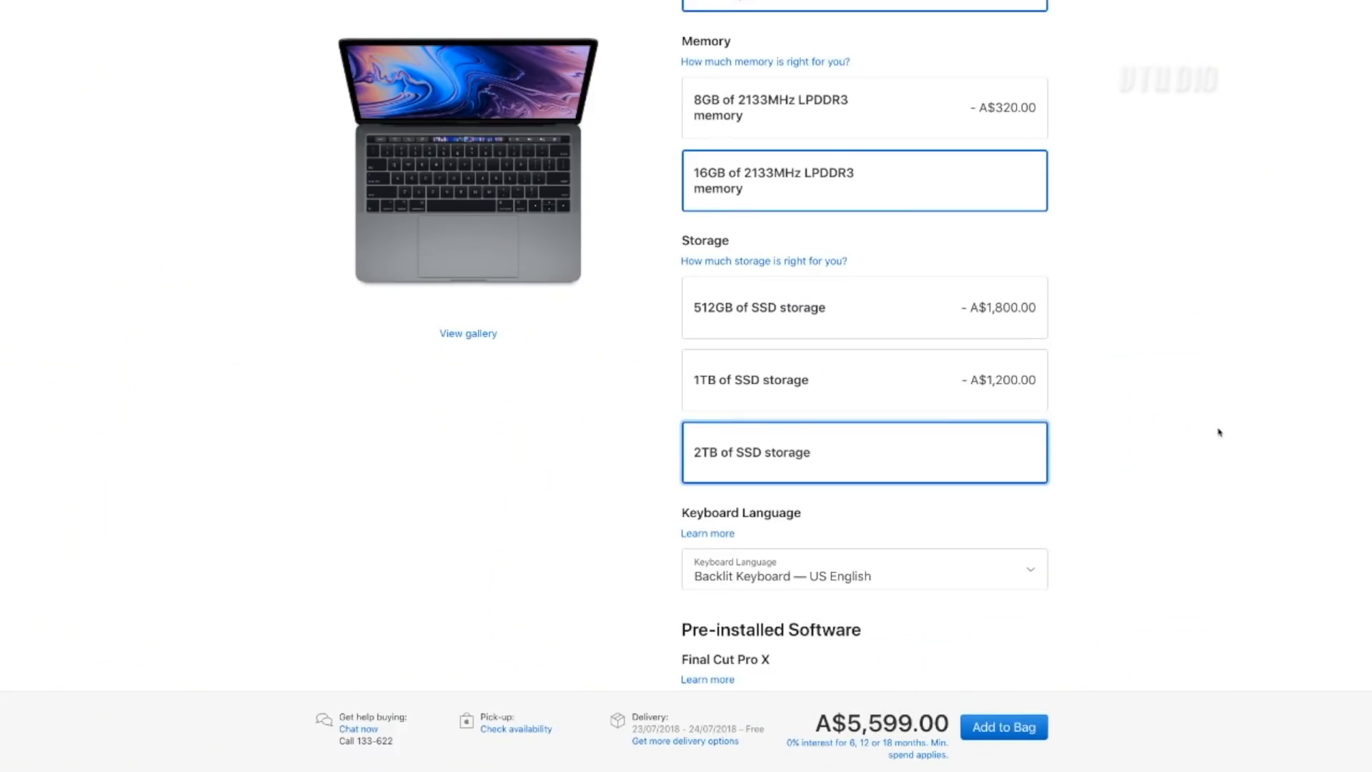